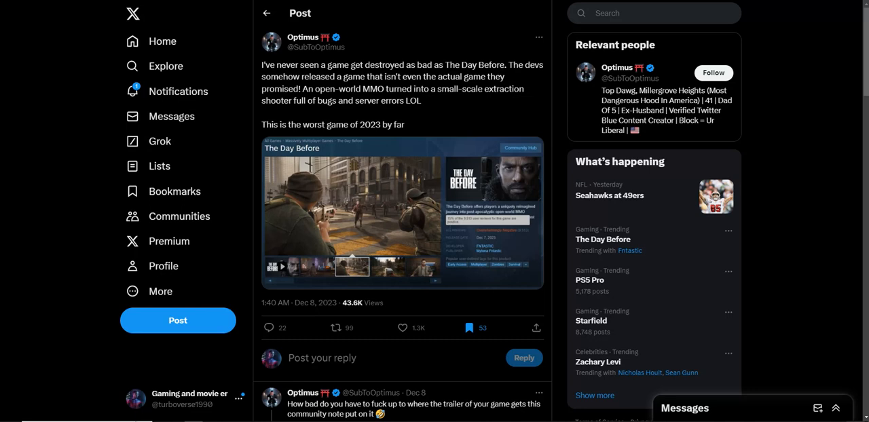
mouse_move(708, 249)
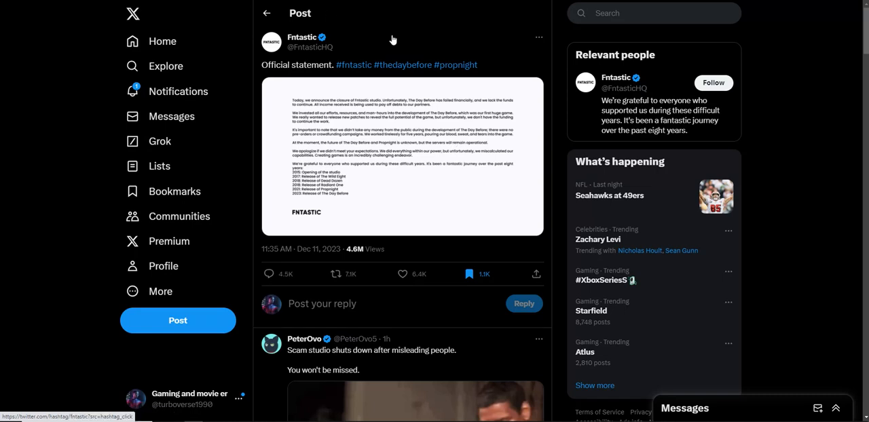
mouse_move(410, 106)
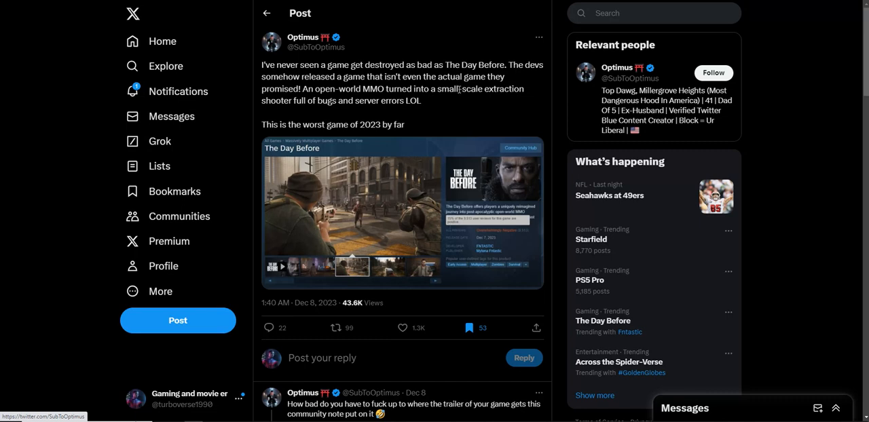
mouse_move(515, 242)
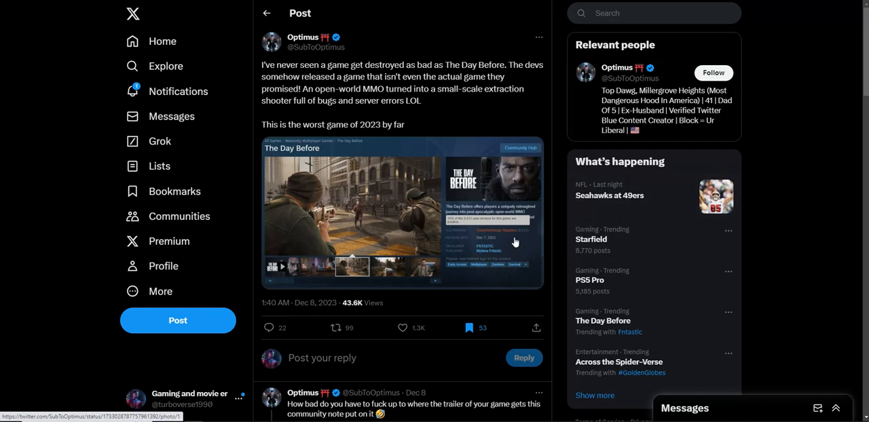
Step: Play the livestream clip of the game's bugs, then open Fntastic's 'Official statement' post
left_click(402, 213)
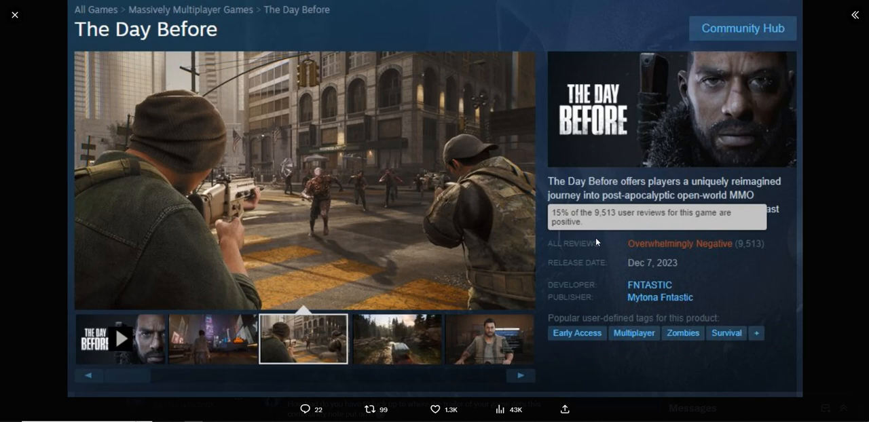
mouse_move(636, 255)
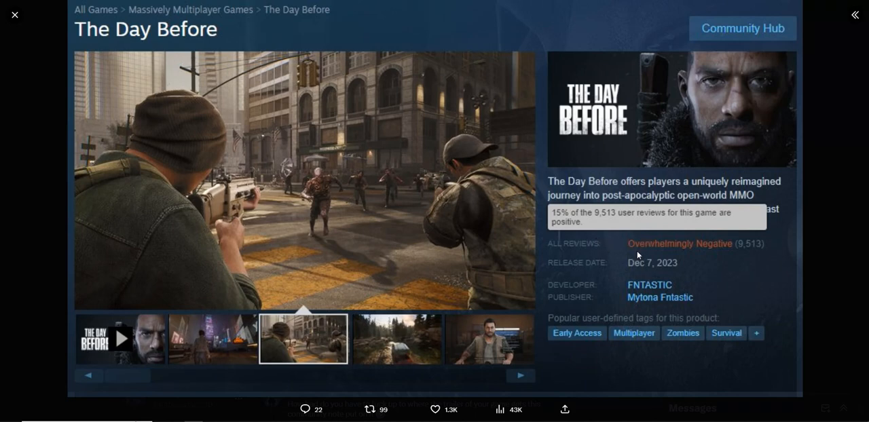
mouse_move(608, 217)
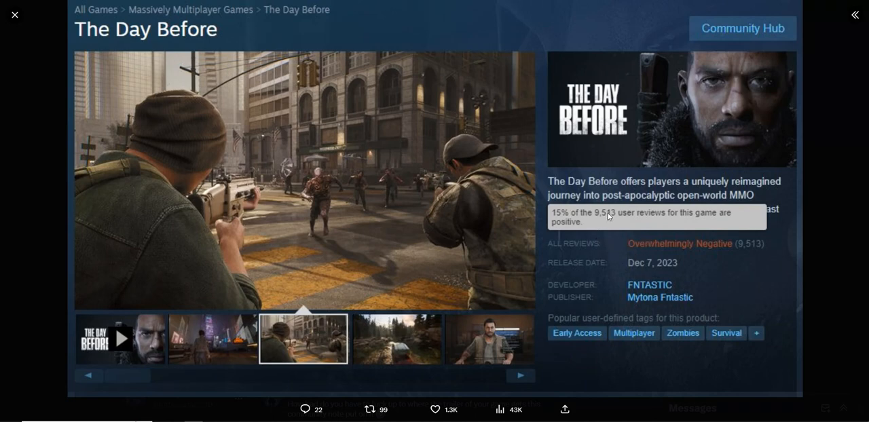
mouse_move(622, 218)
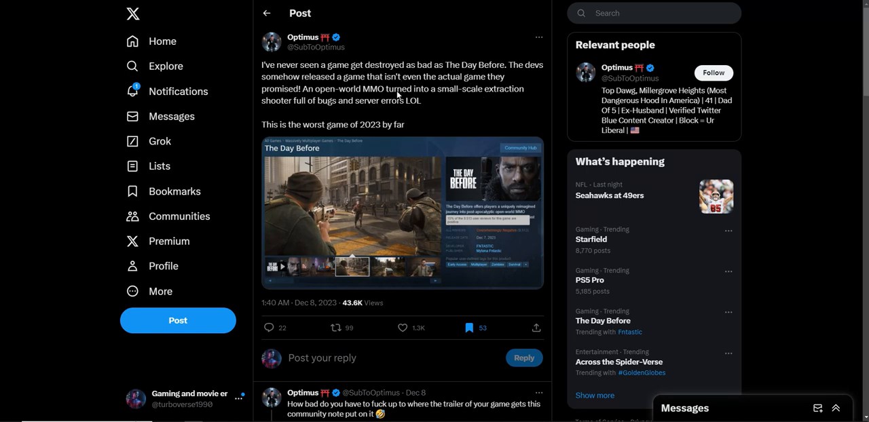
mouse_move(303, 37)
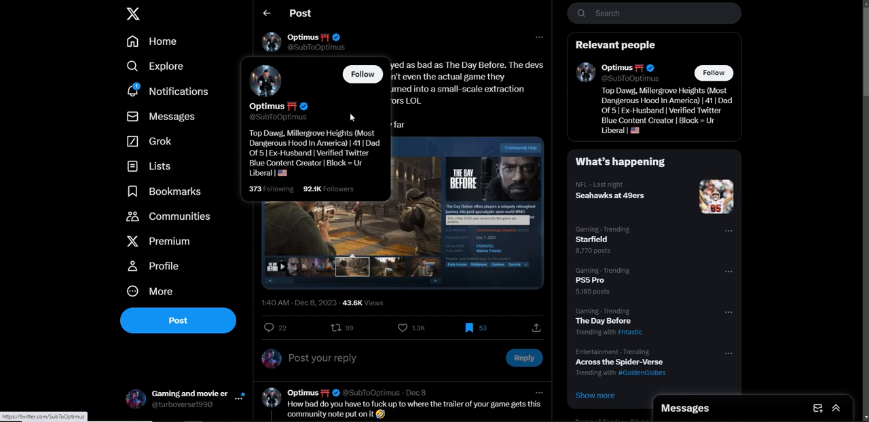
mouse_move(443, 101)
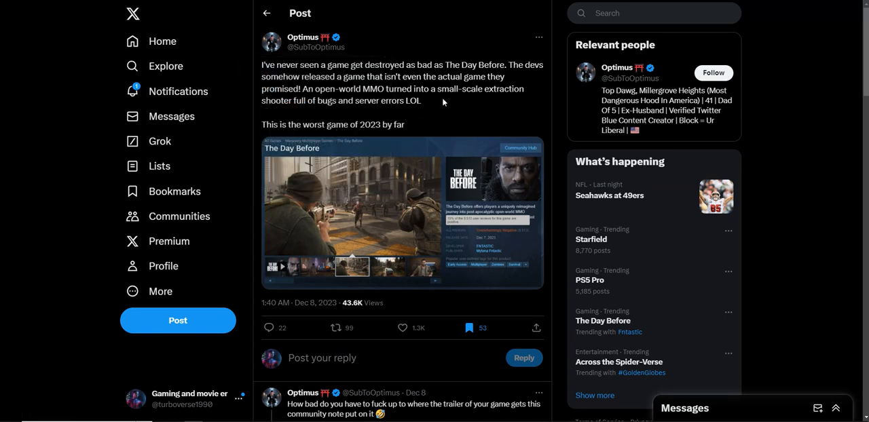
mouse_move(475, 109)
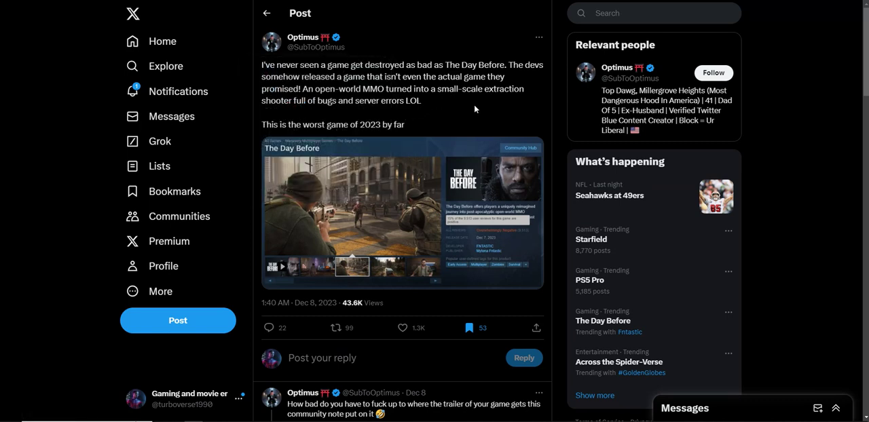
mouse_move(478, 112)
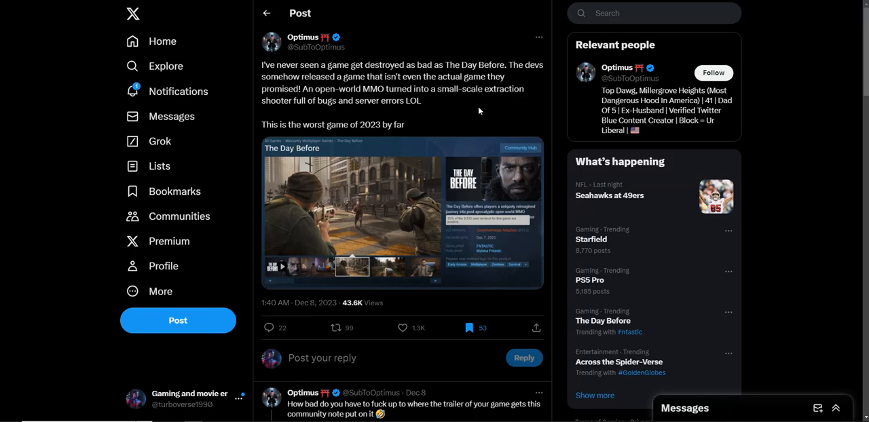
mouse_move(378, 146)
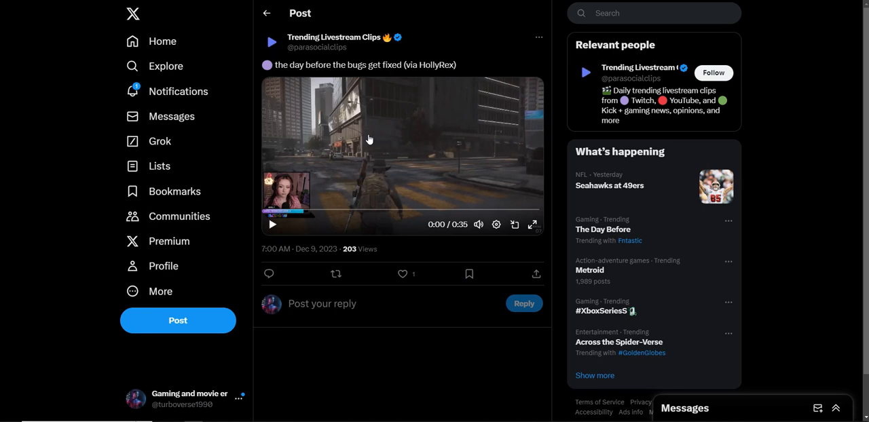
mouse_move(418, 152)
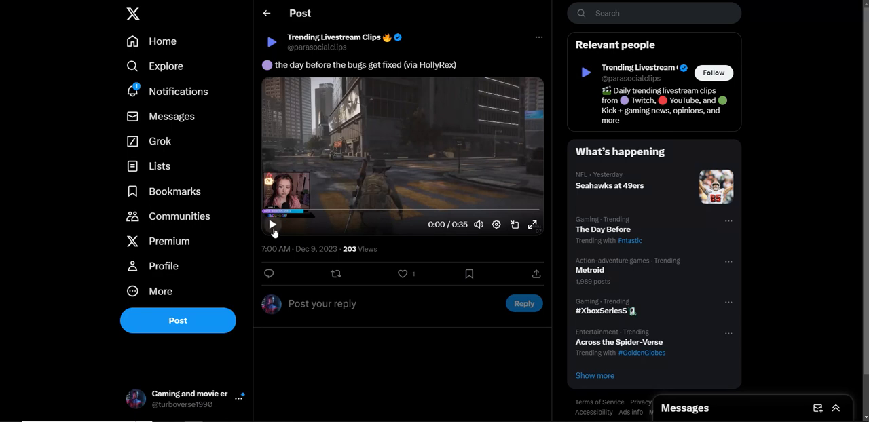
left_click(272, 224)
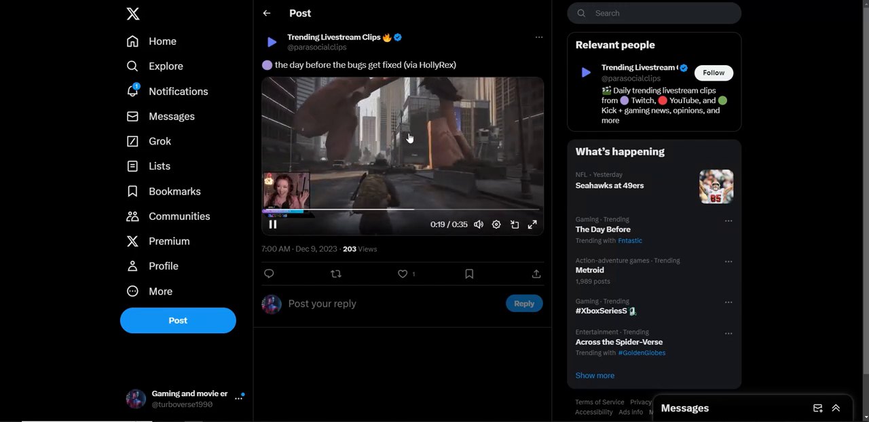
left_click(272, 225)
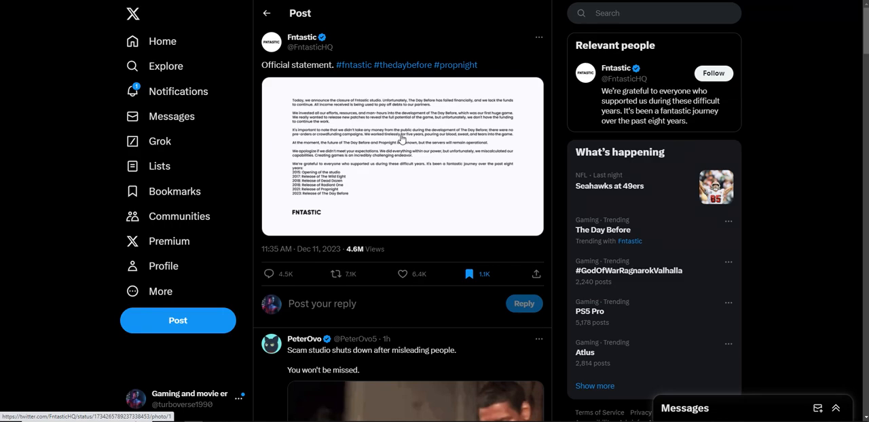
Step: Enlarge Fntastic's closure statement image to full size so its text is readable
left_click(401, 158)
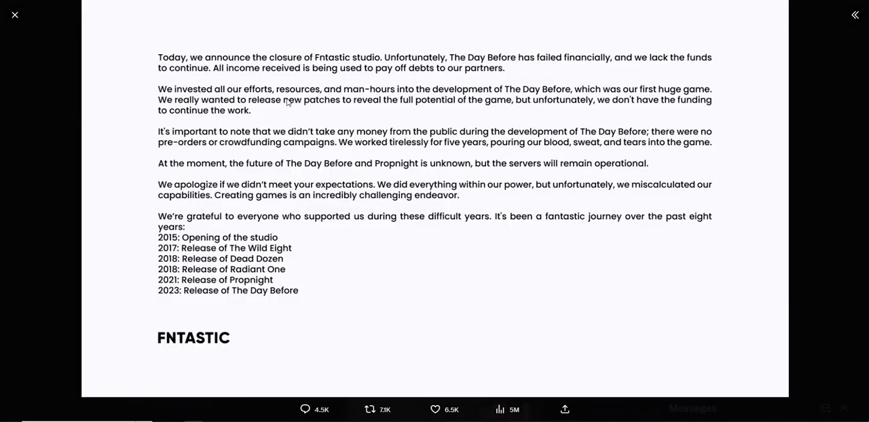
mouse_move(297, 89)
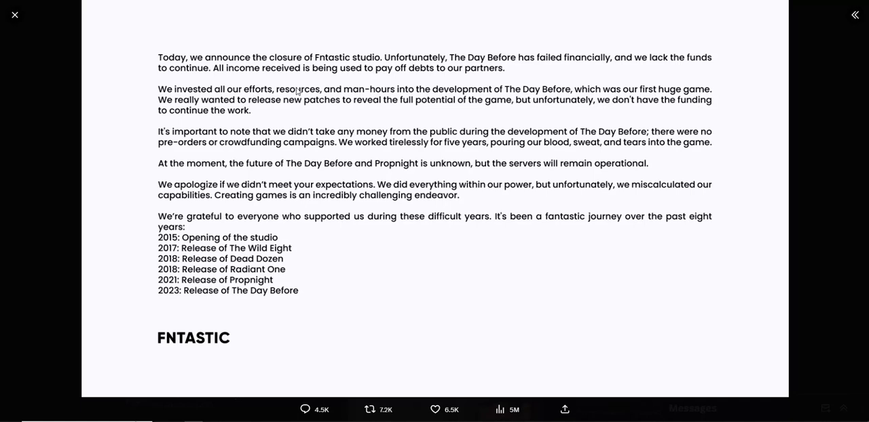
mouse_move(296, 85)
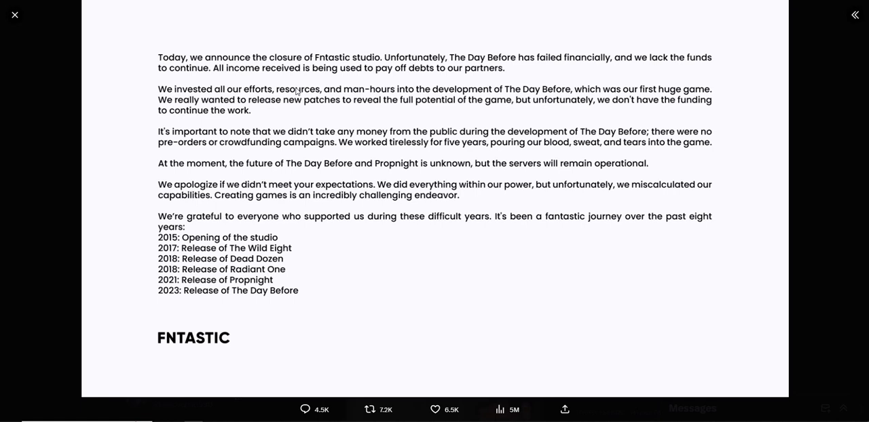
mouse_move(302, 79)
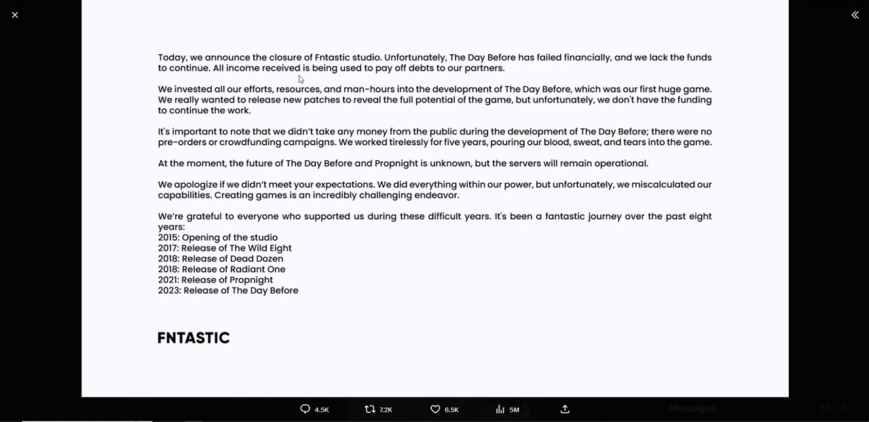
mouse_move(266, 179)
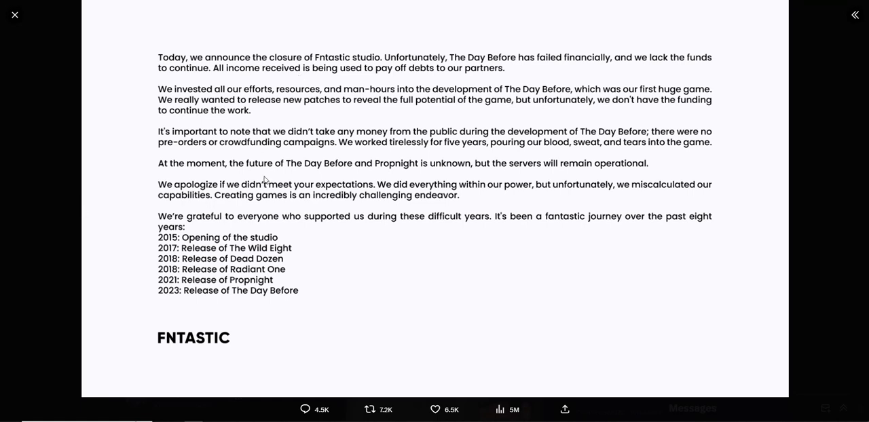
mouse_move(345, 174)
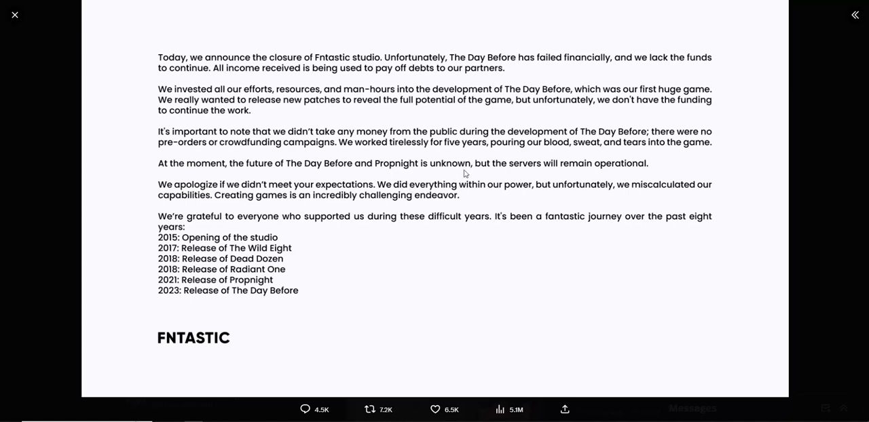
mouse_move(516, 175)
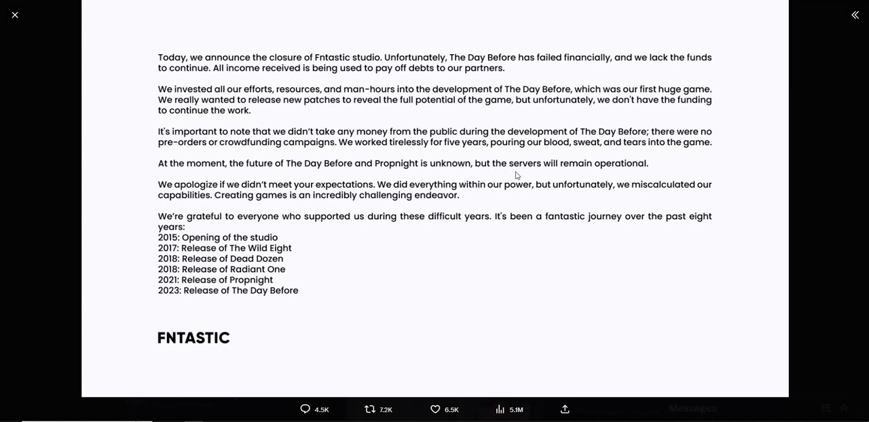
mouse_move(550, 158)
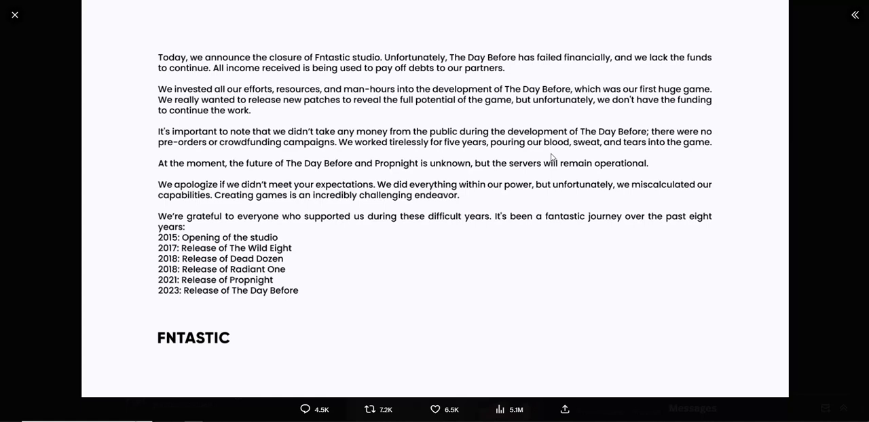
mouse_move(517, 78)
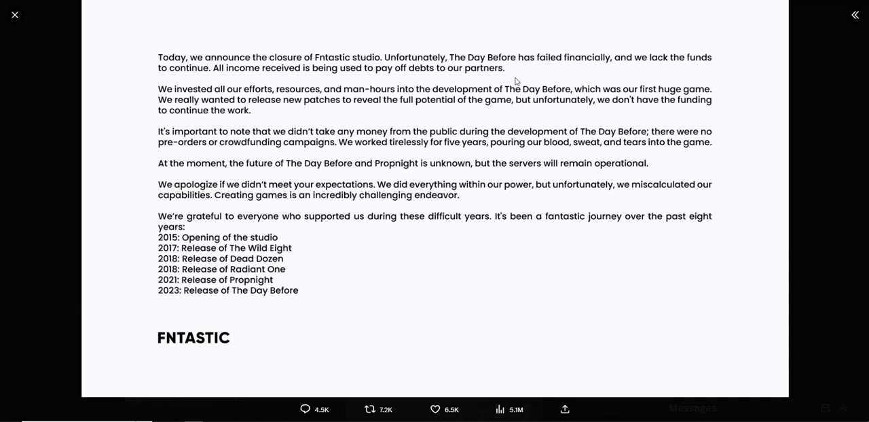
mouse_move(543, 235)
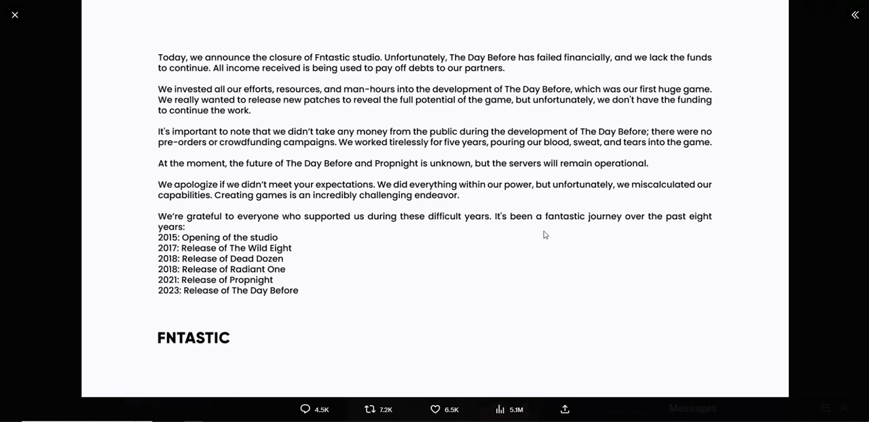
mouse_move(537, 233)
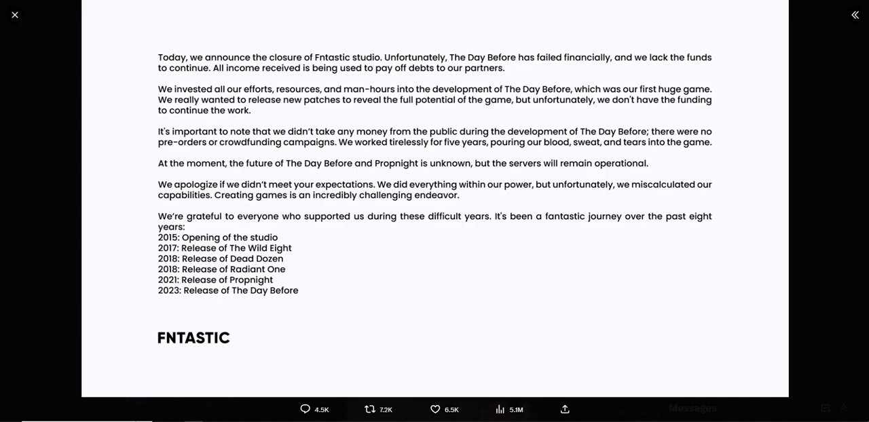
left_click(13, 13)
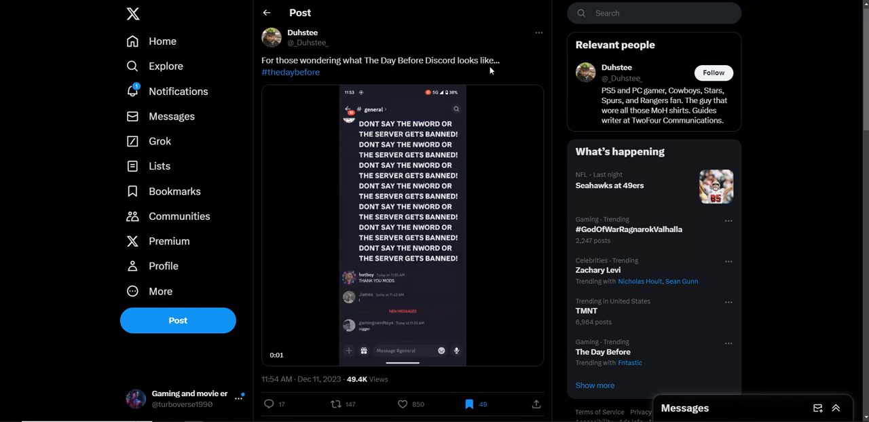
Step: Play and pause the Discord clip, then return to The Day Before search results
left_click(402, 225)
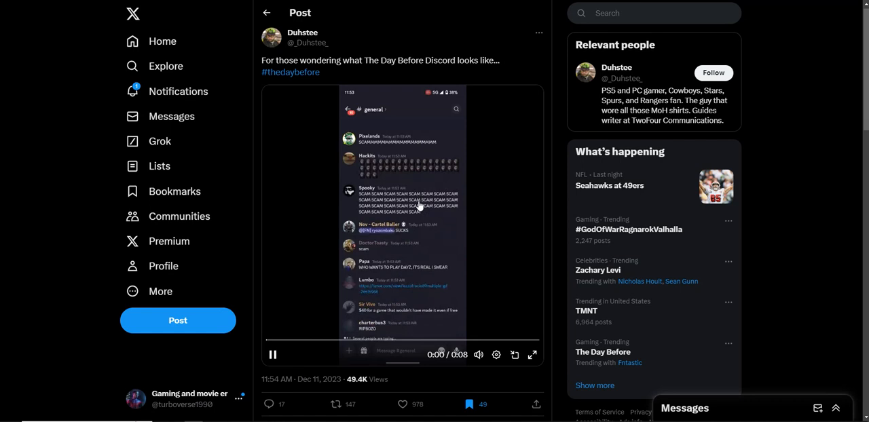
left_click(272, 354)
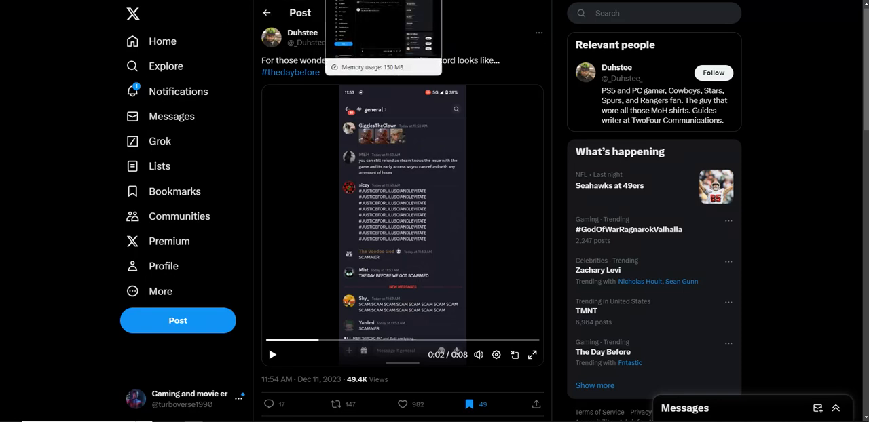
left_click(603, 352)
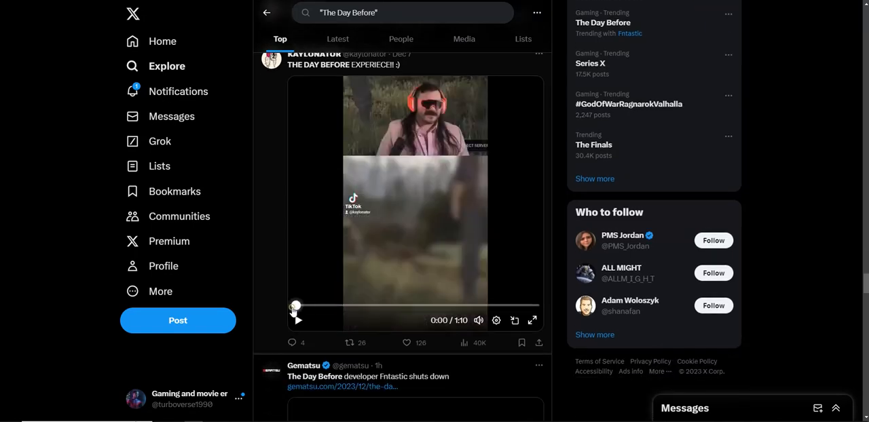
mouse_move(332, 155)
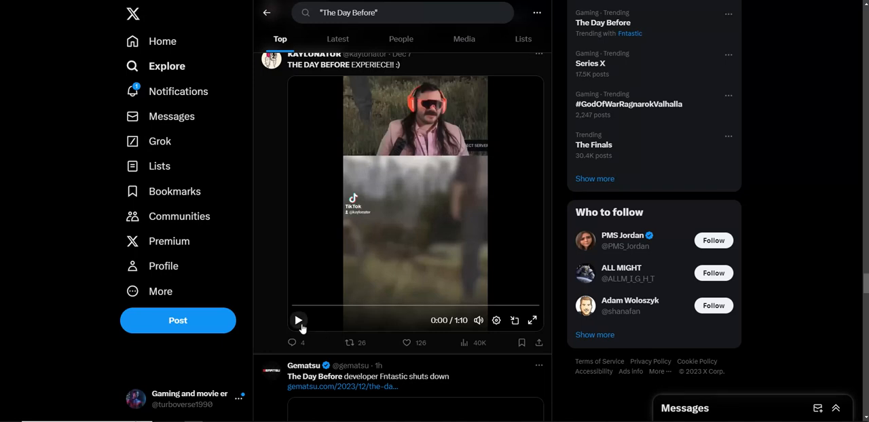
Step: Play the gameplay clip, skip ahead to around the 47-second mark, and pause it
left_click(299, 321)
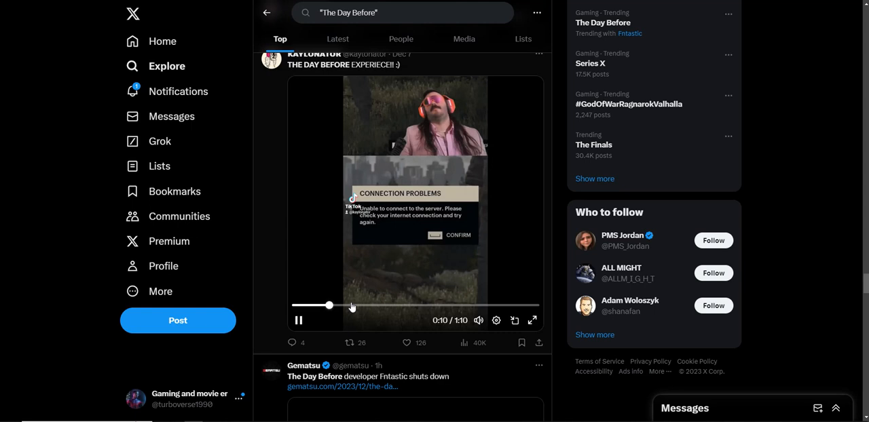
left_click_drag(328, 304, 364, 304)
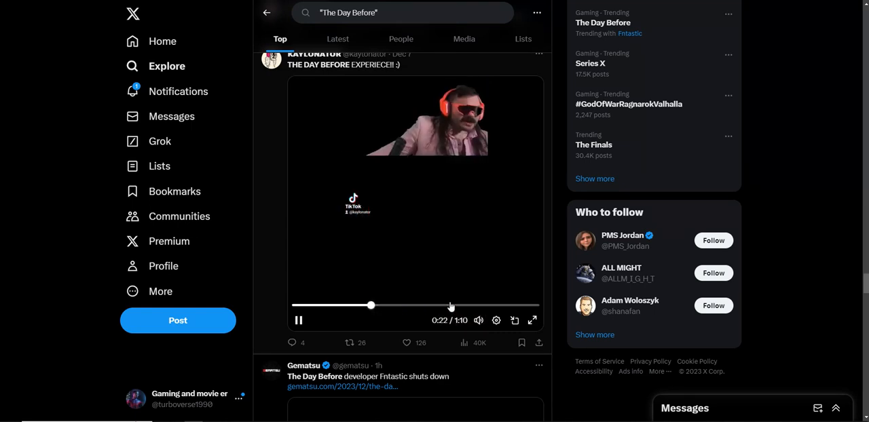
left_click_drag(371, 306, 451, 306)
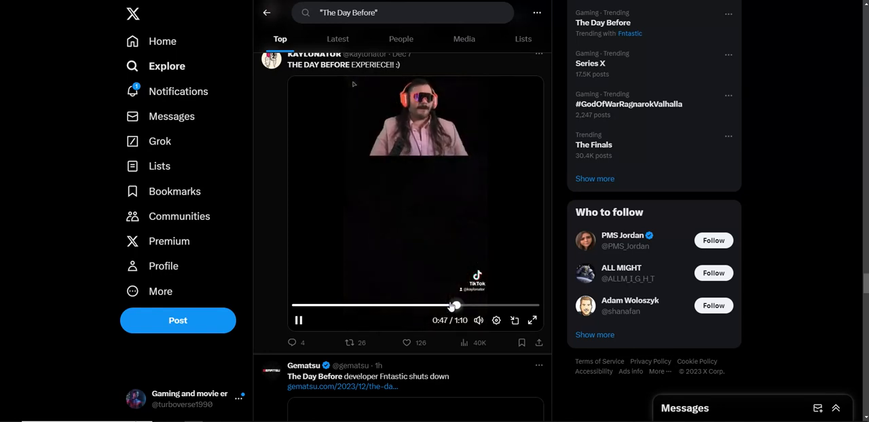
left_click(299, 321)
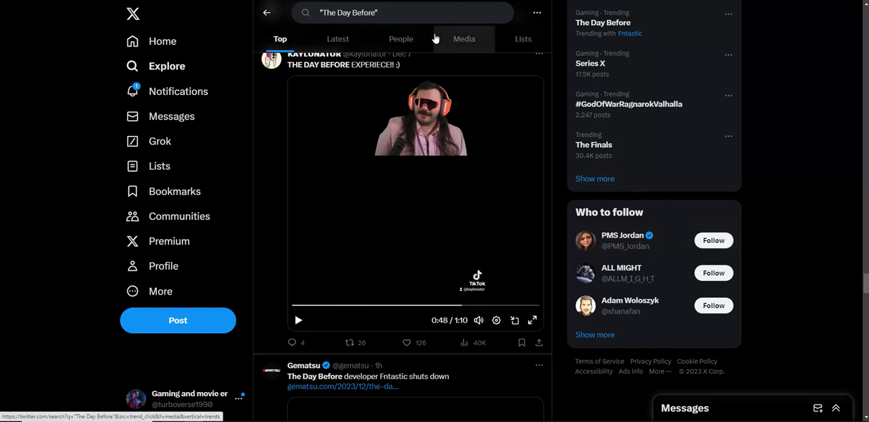
mouse_move(562, 84)
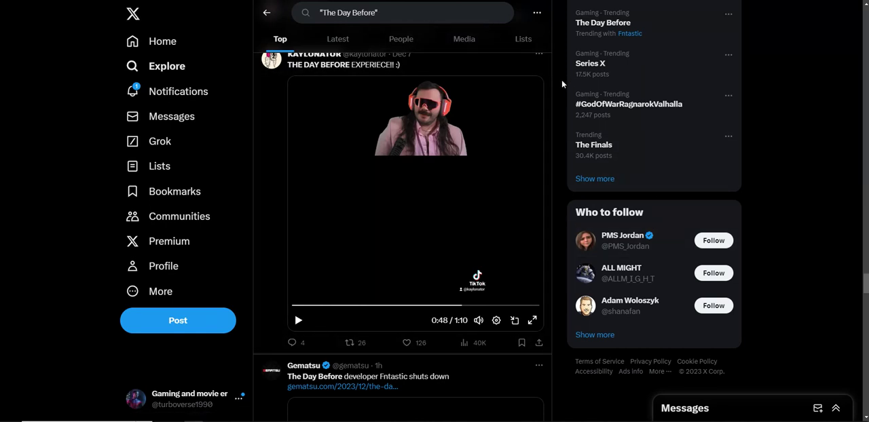
Step: Jump back to the Top tab of the search results and start down the listing
left_click(538, 12)
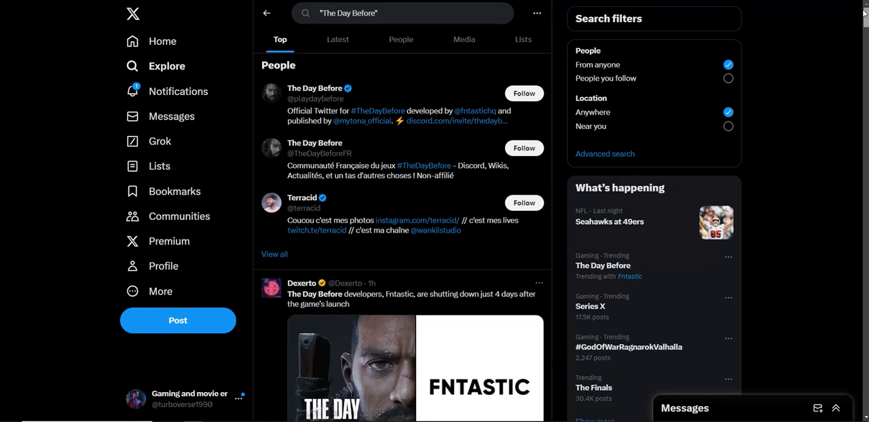
mouse_move(853, 27)
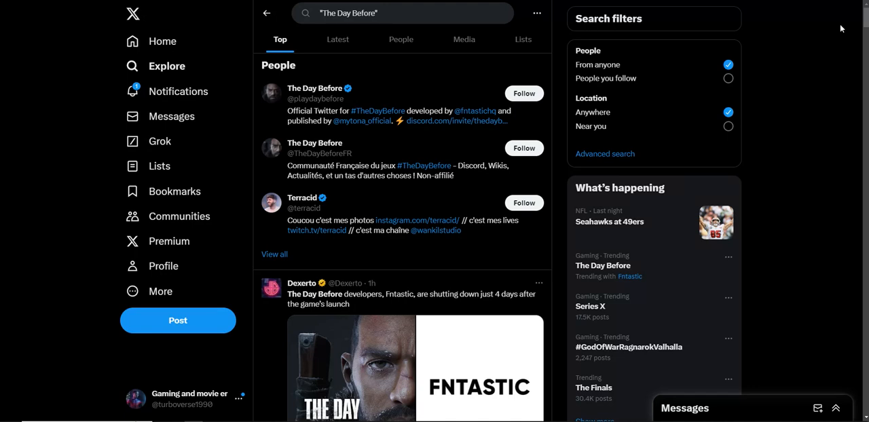
mouse_move(827, 41)
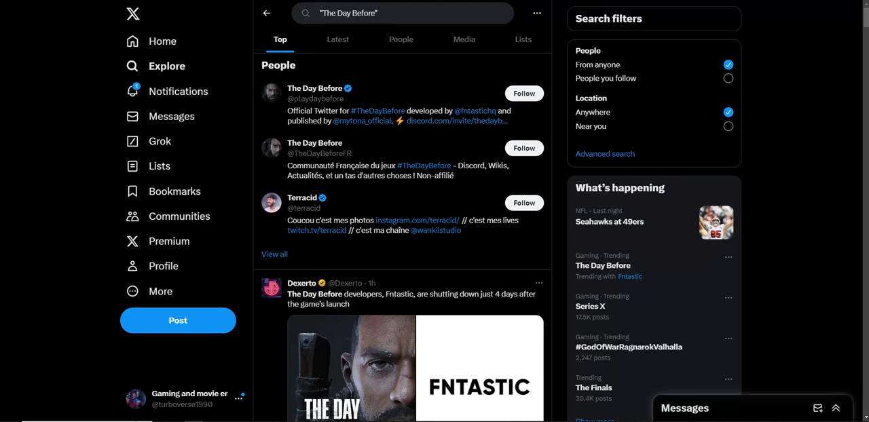
scroll("down", 3)
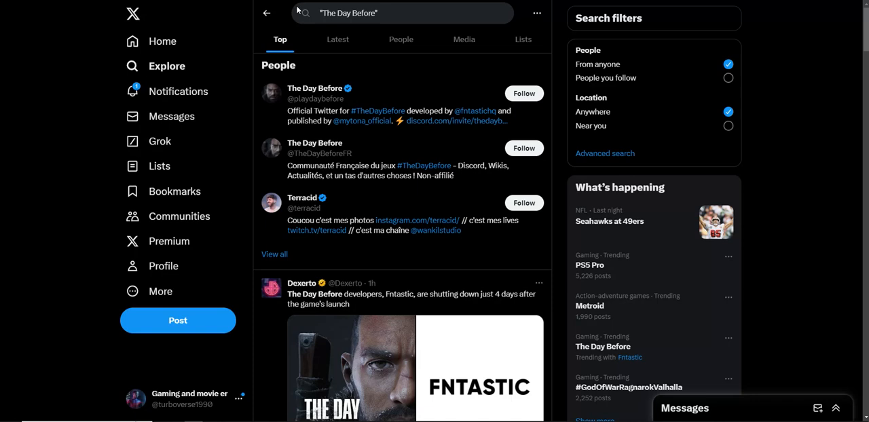
Step: Scroll the Top results down to the shutdown reaction posts, including Jon's with Fntastic's statement
scroll("down", 3)
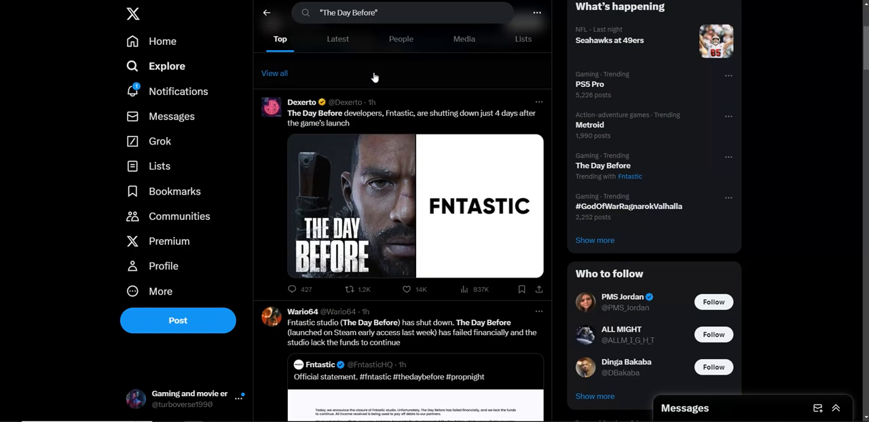
scroll("down", 3)
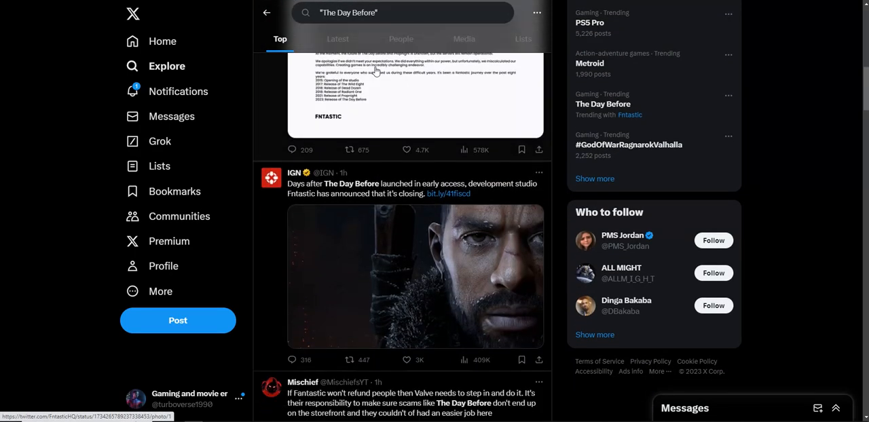
scroll("down", 3)
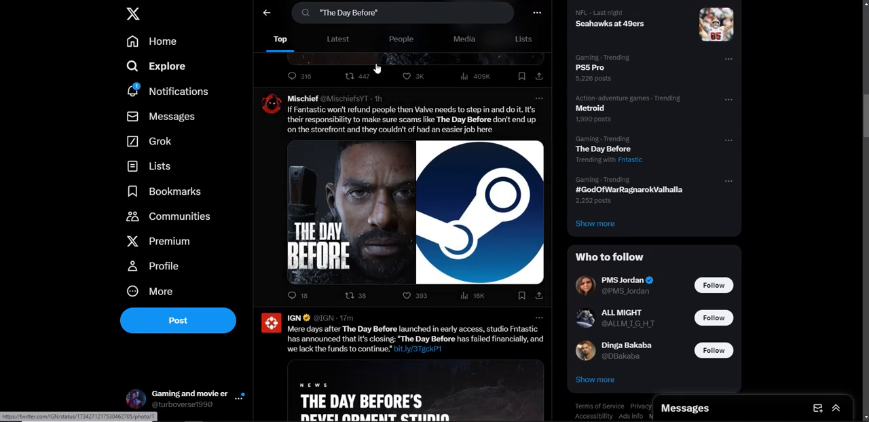
mouse_move(477, 190)
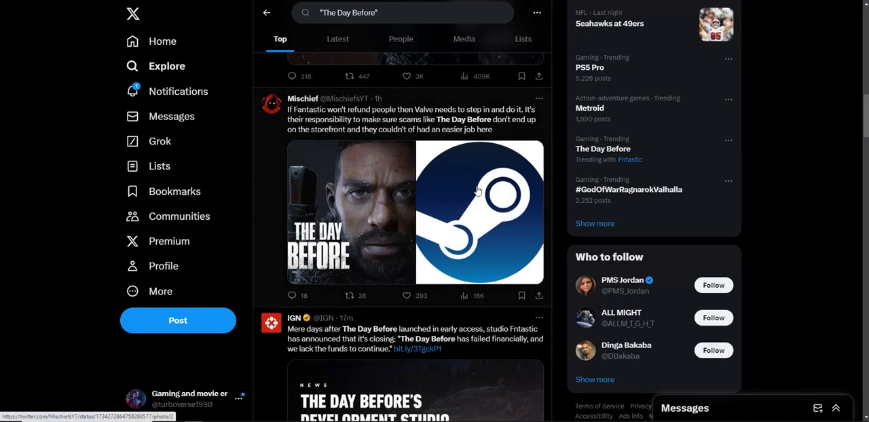
mouse_move(439, 125)
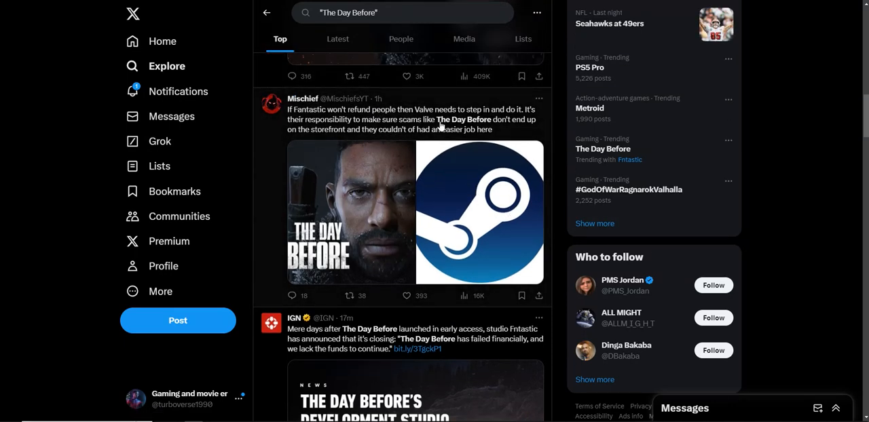
mouse_move(478, 128)
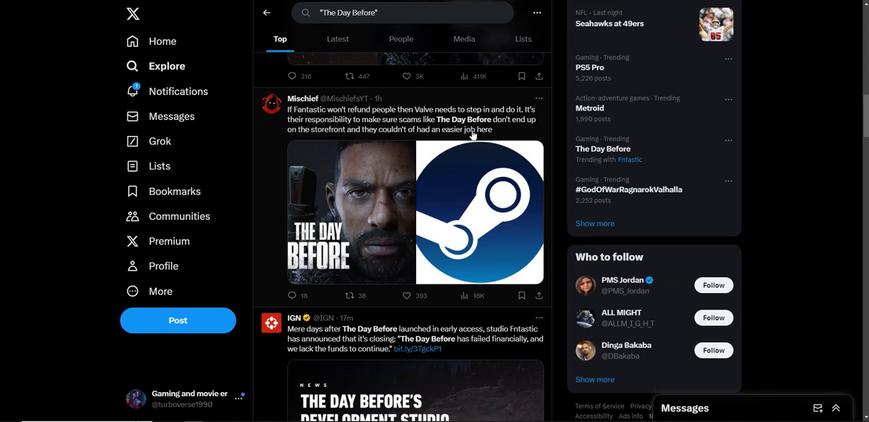
mouse_move(416, 144)
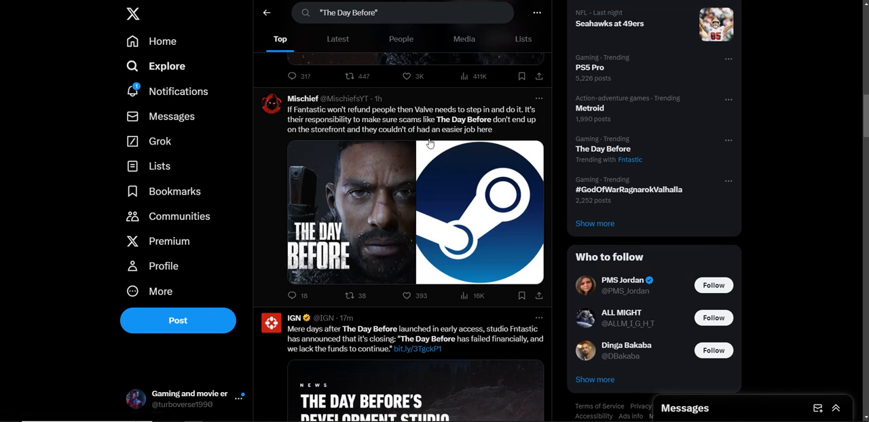
scroll("down", 3)
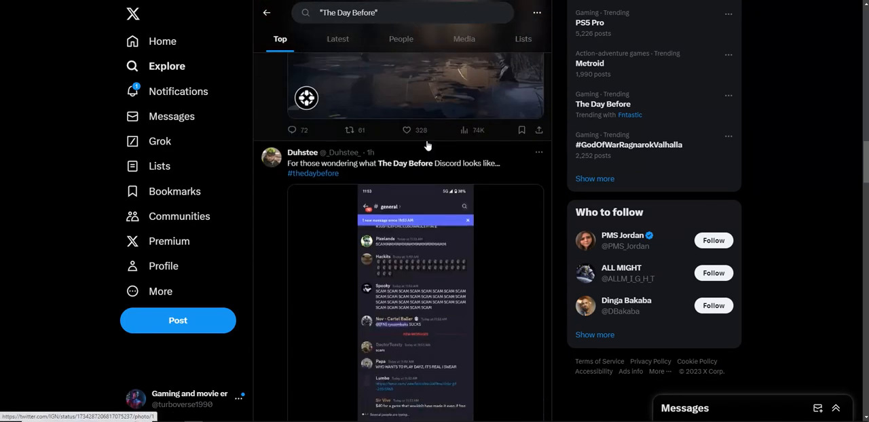
scroll("down", 3)
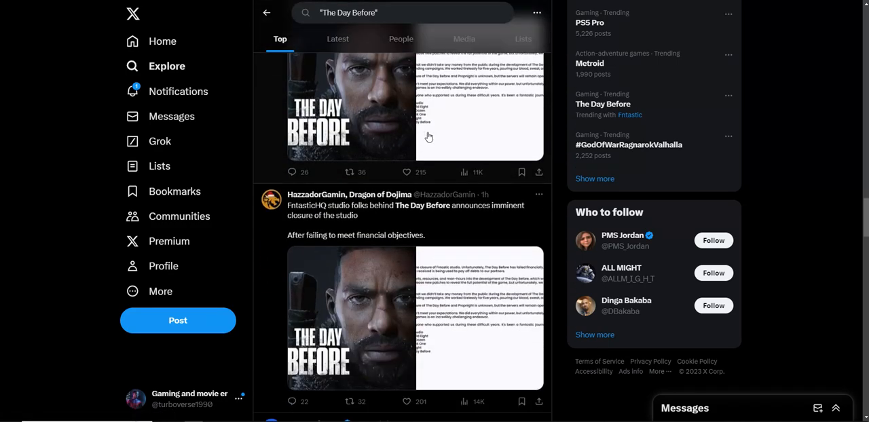
scroll("down", 3)
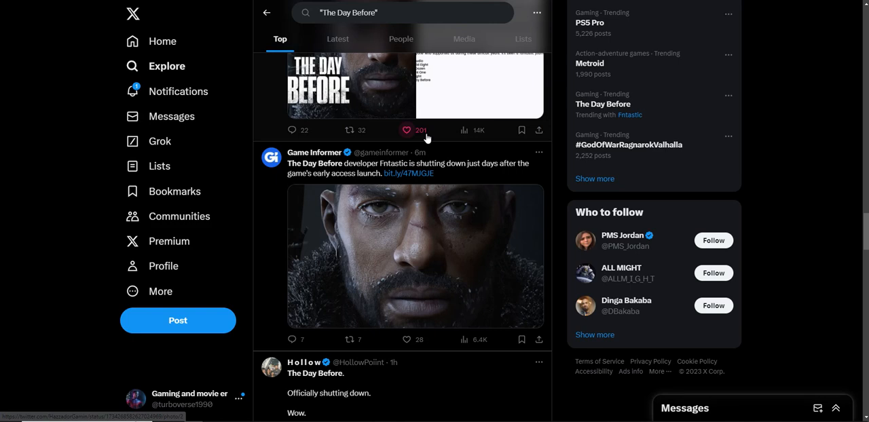
scroll("down", 3)
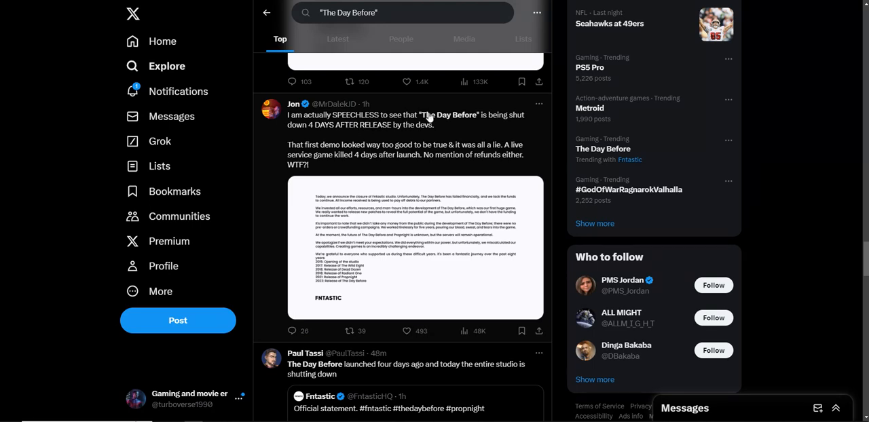
mouse_move(385, 133)
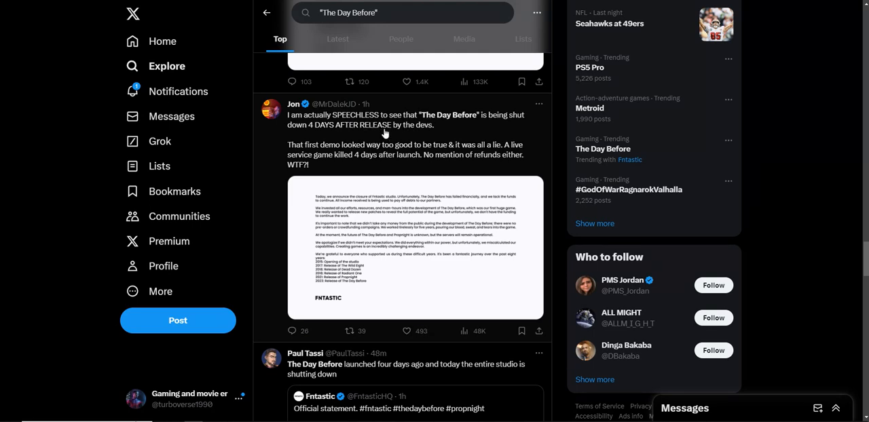
mouse_move(365, 151)
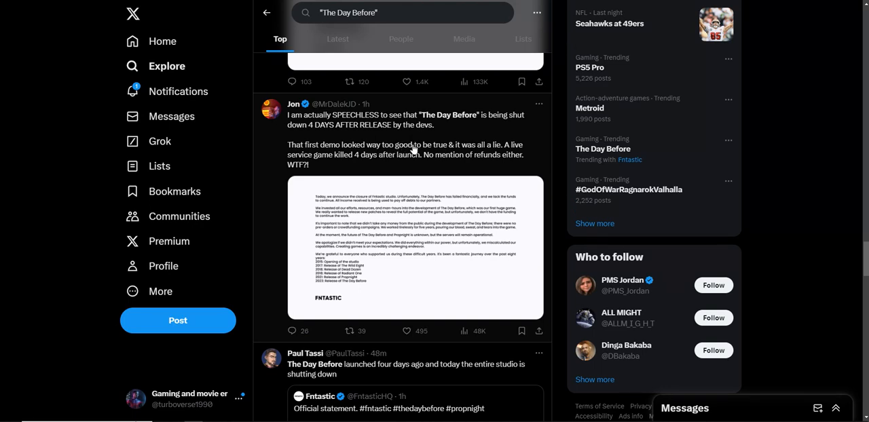
mouse_move(380, 170)
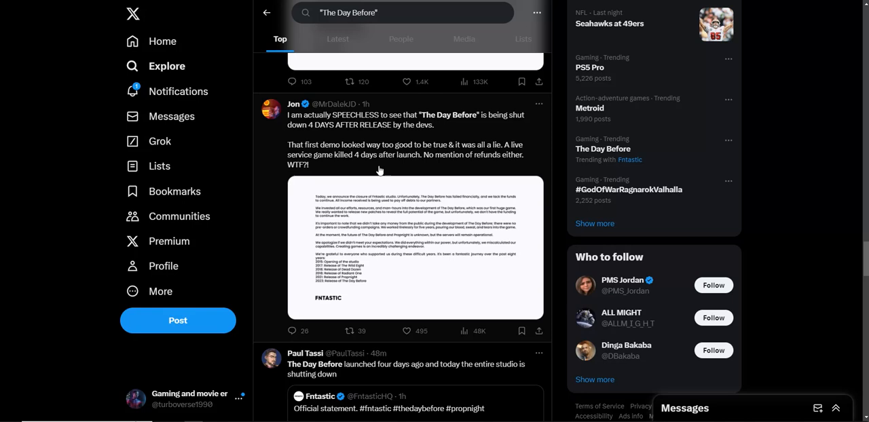
mouse_move(421, 160)
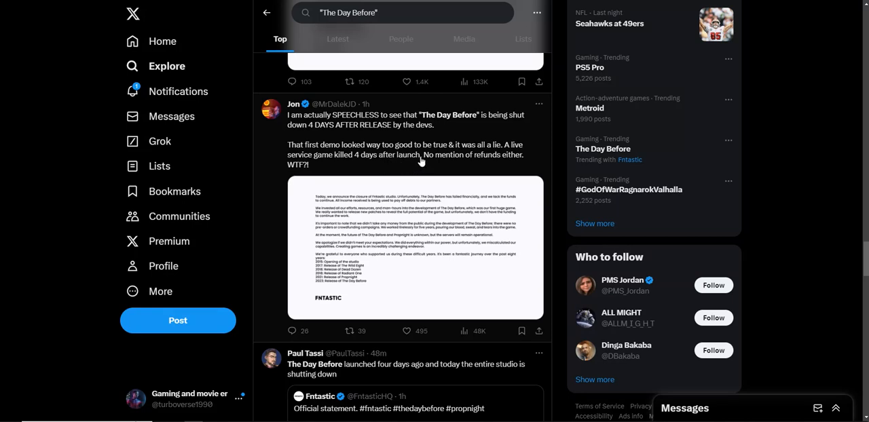
mouse_move(630, 212)
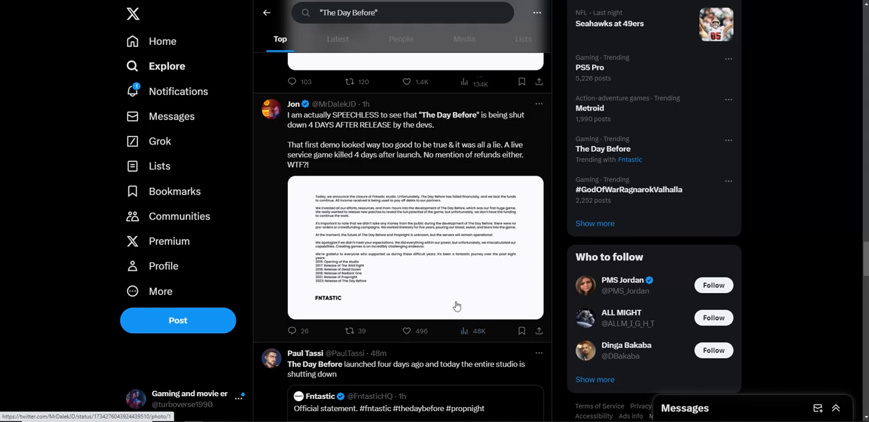
Step: Scroll further to NikTek's 'Downfall of Fntastic' and Pure Dead Gaming's studio-closing posts
scroll("down", 3)
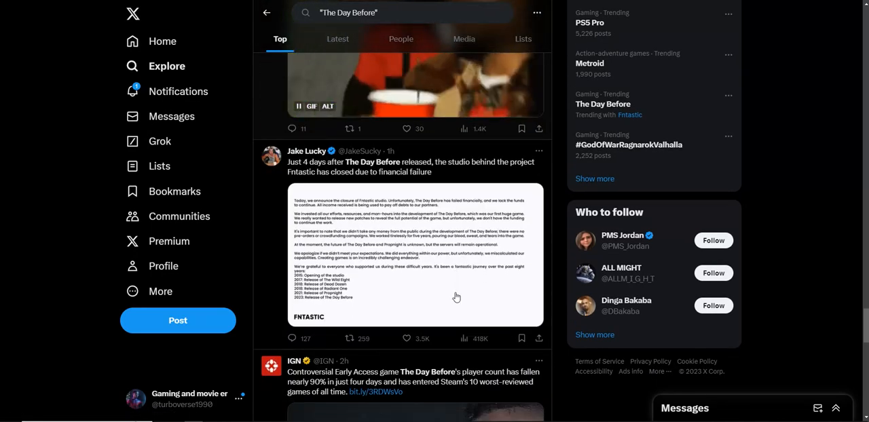
scroll("down", 3)
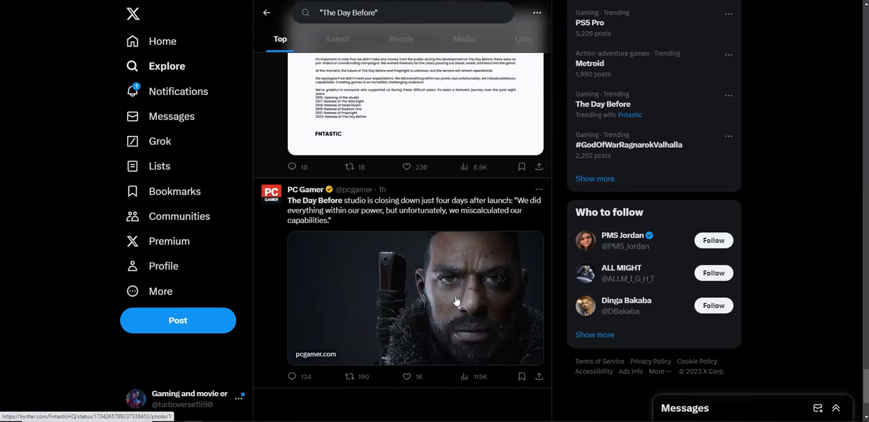
scroll("up", 3)
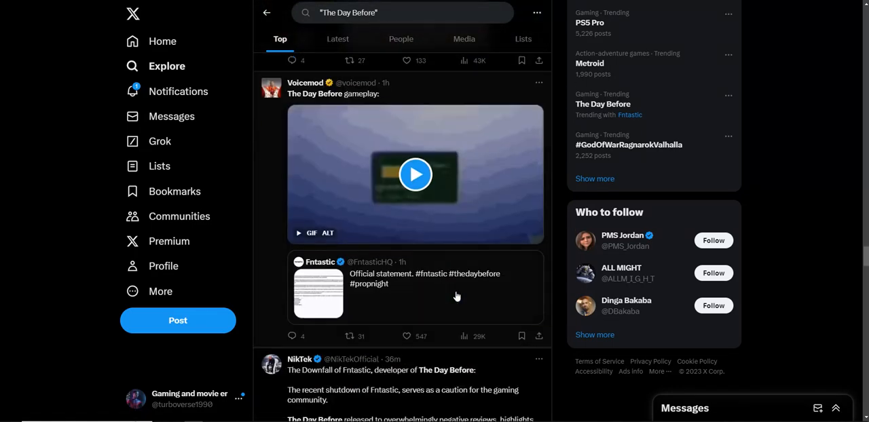
scroll("down", 3)
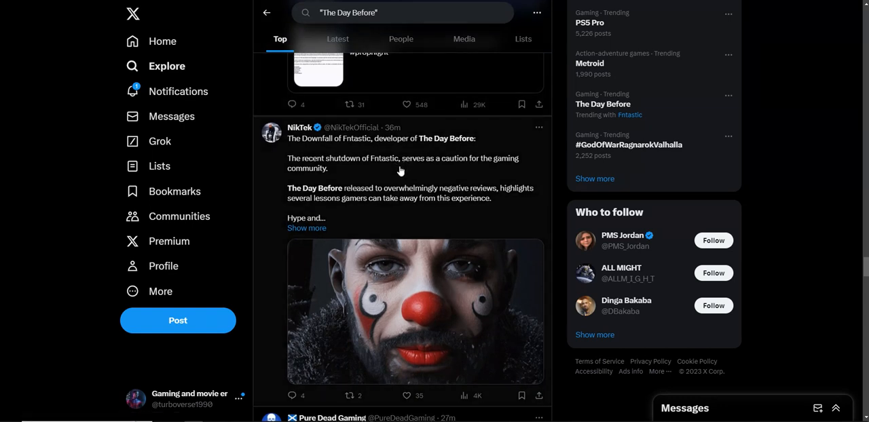
mouse_move(852, 202)
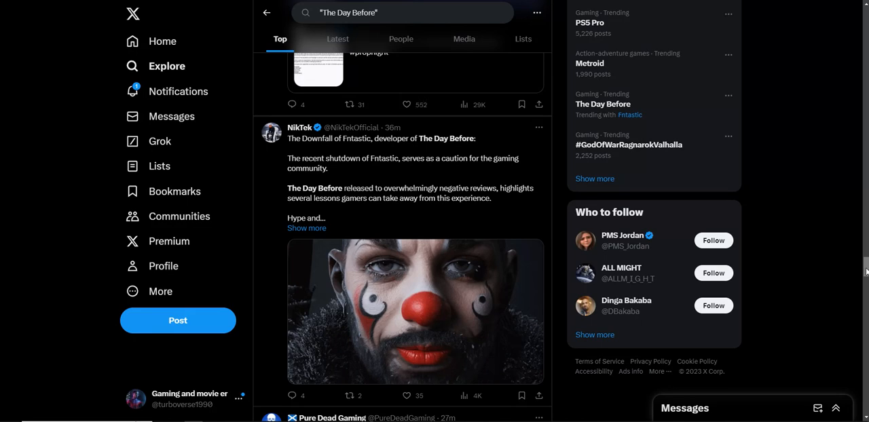
scroll("down", 3)
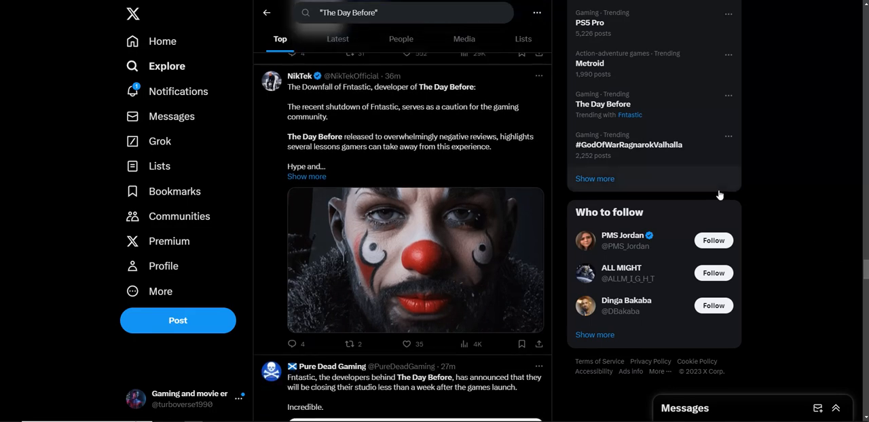
scroll("down", 3)
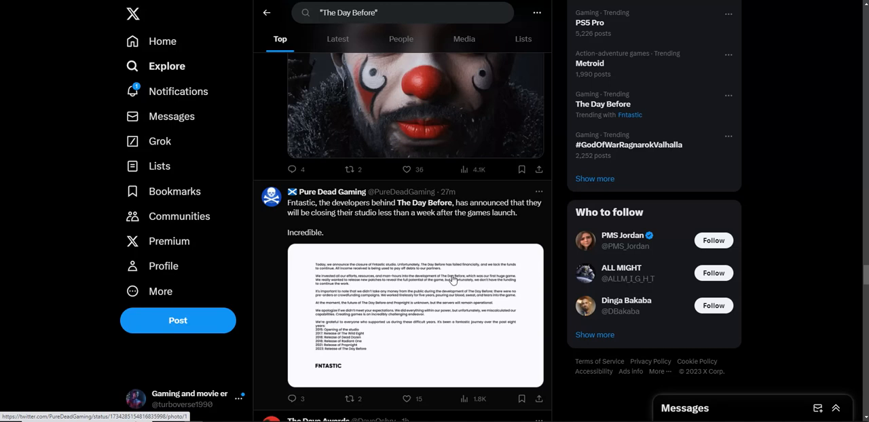
scroll("up", 3)
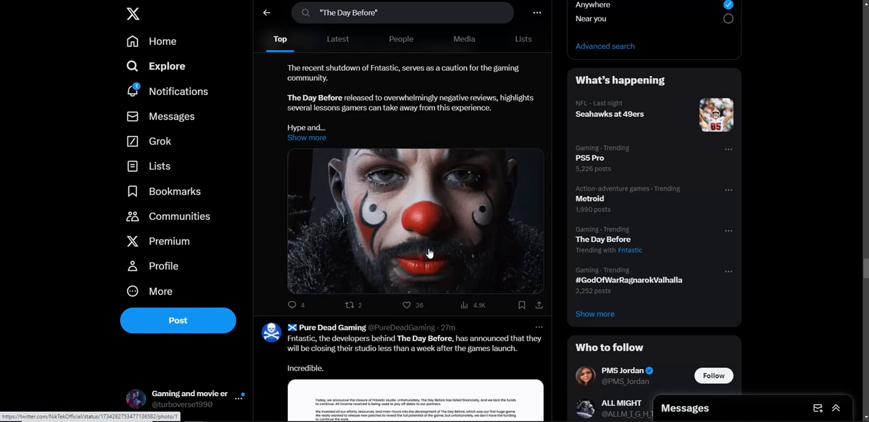
mouse_move(467, 239)
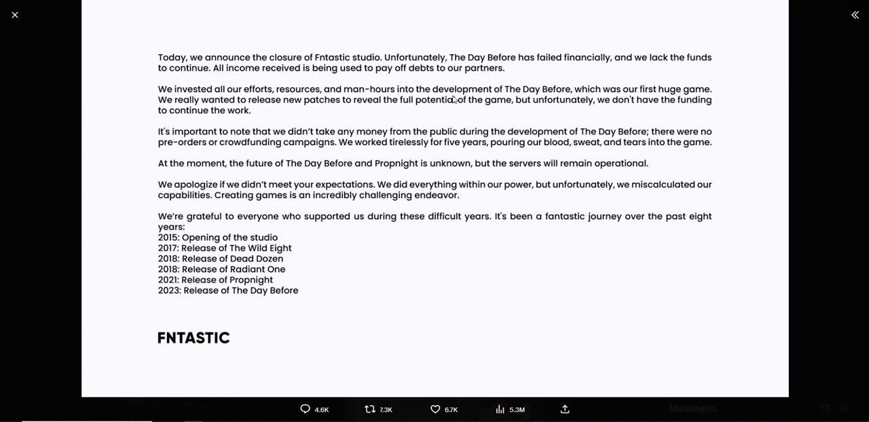
mouse_move(454, 99)
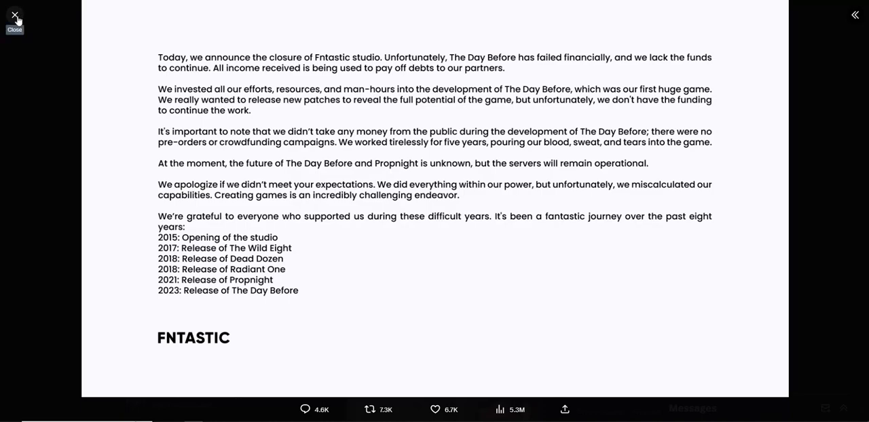
Step: Close the enlarged statement to show Fntastic's 'Official statement' post with its replies
left_click(14, 15)
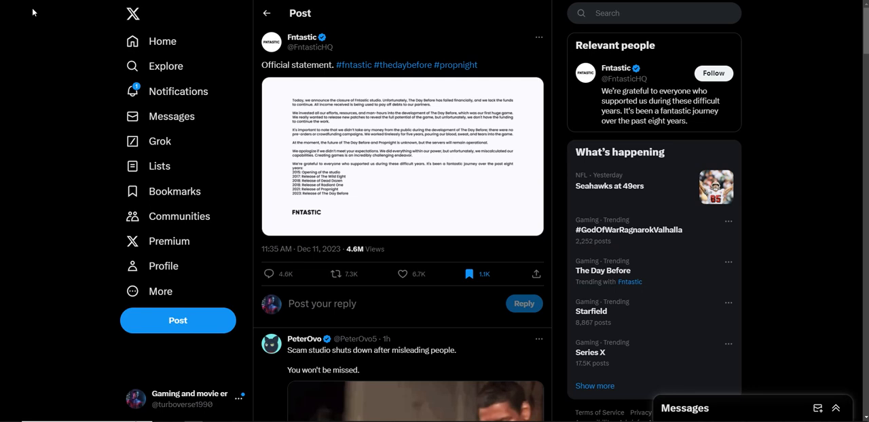
mouse_move(349, 89)
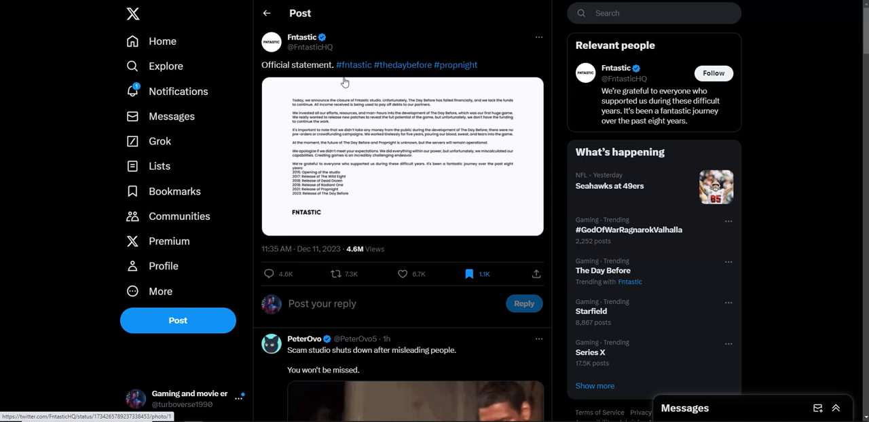
mouse_move(345, 75)
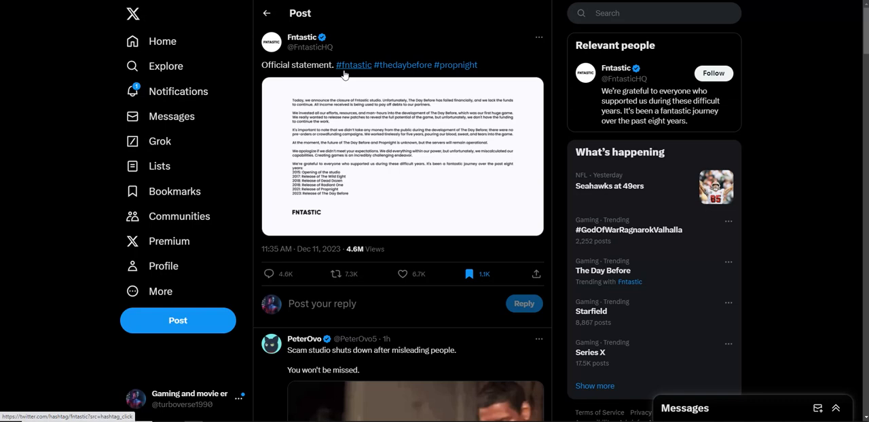
mouse_move(353, 70)
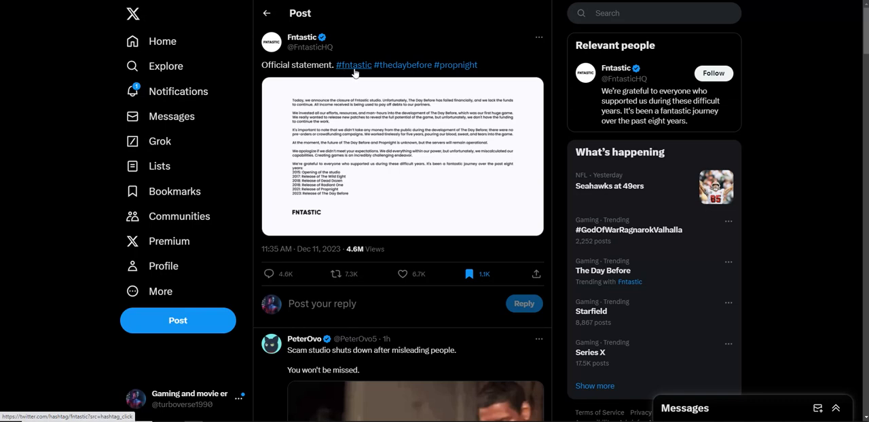
mouse_move(352, 61)
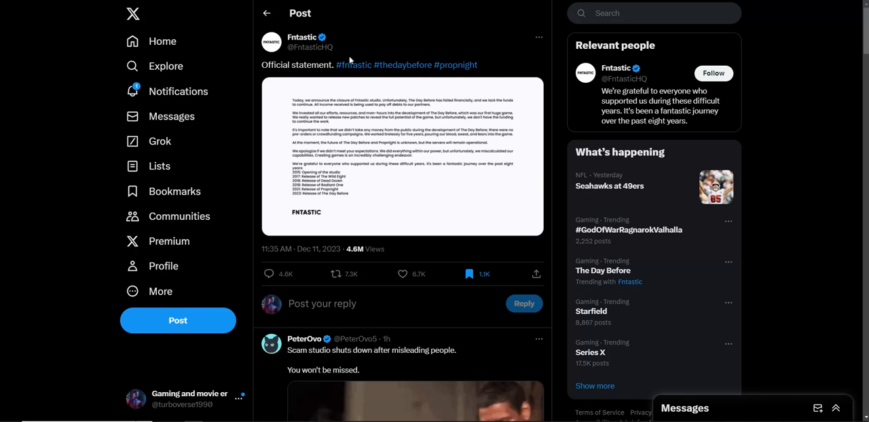